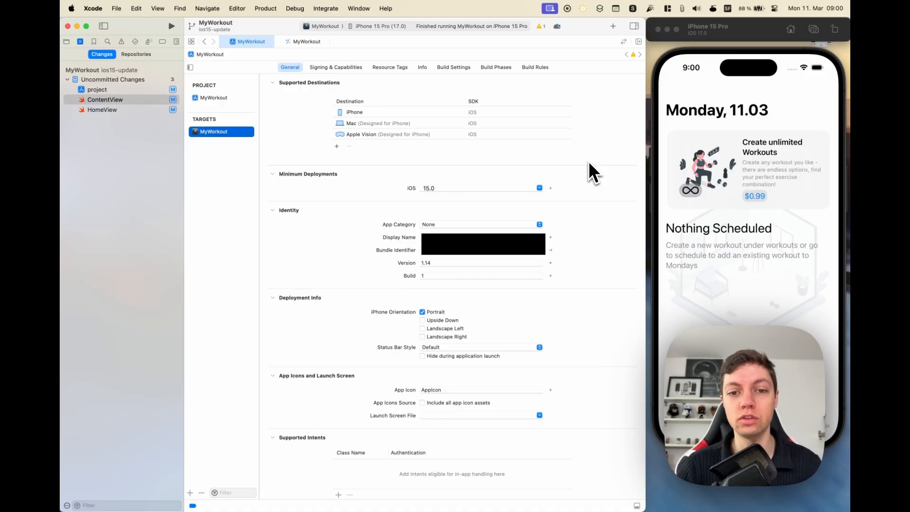
- Change the MyWorkout target's Version field from 1.14 to 1.15, leaving build 1
left_click(443, 263)
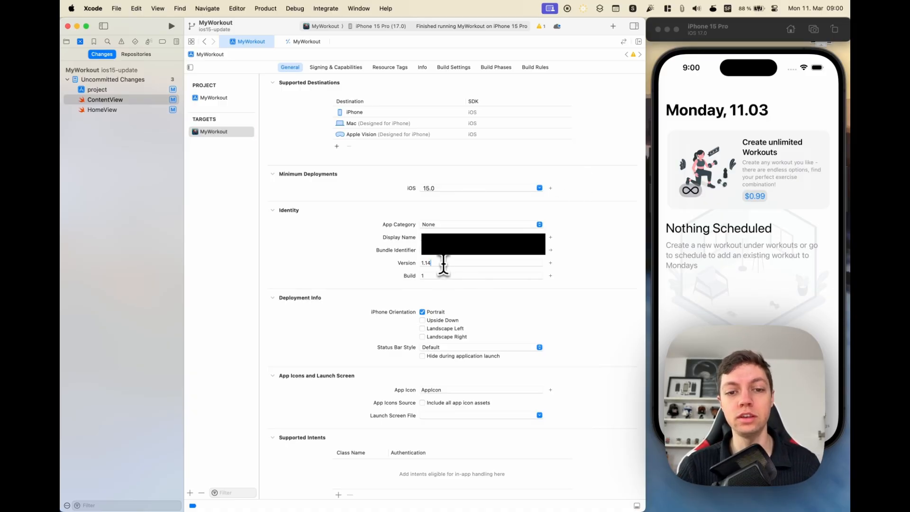
type("1.15")
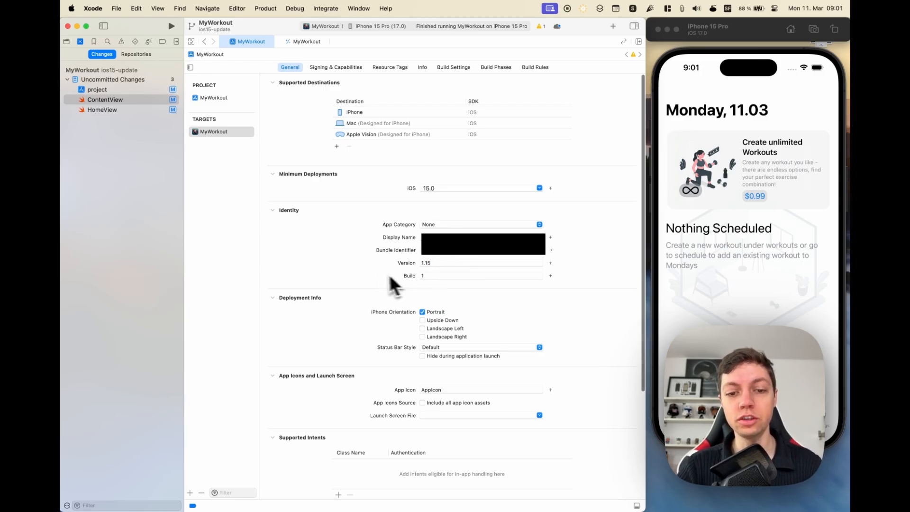
mouse_move(369, 292)
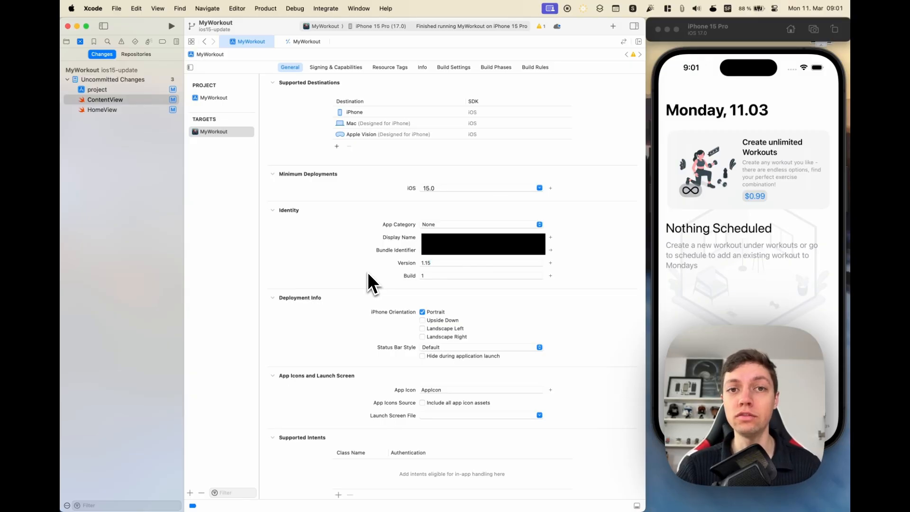
mouse_move(433, 289)
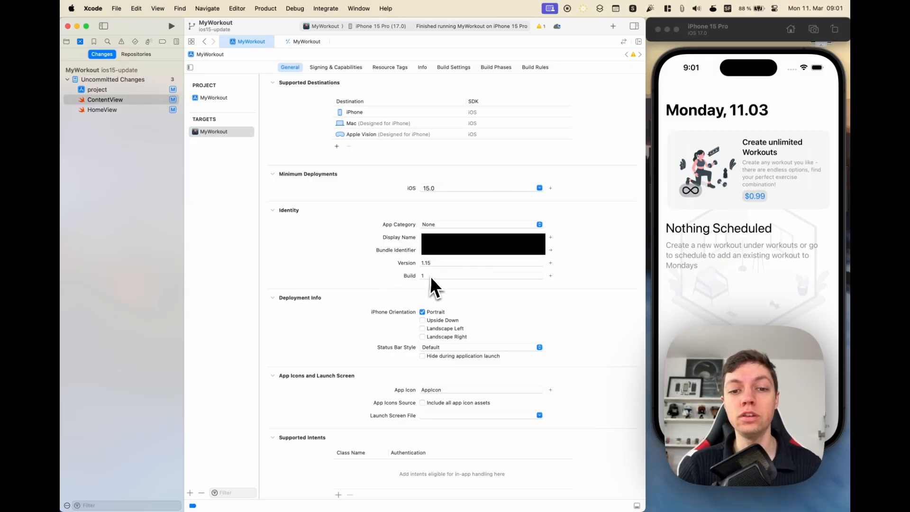
mouse_move(360, 284)
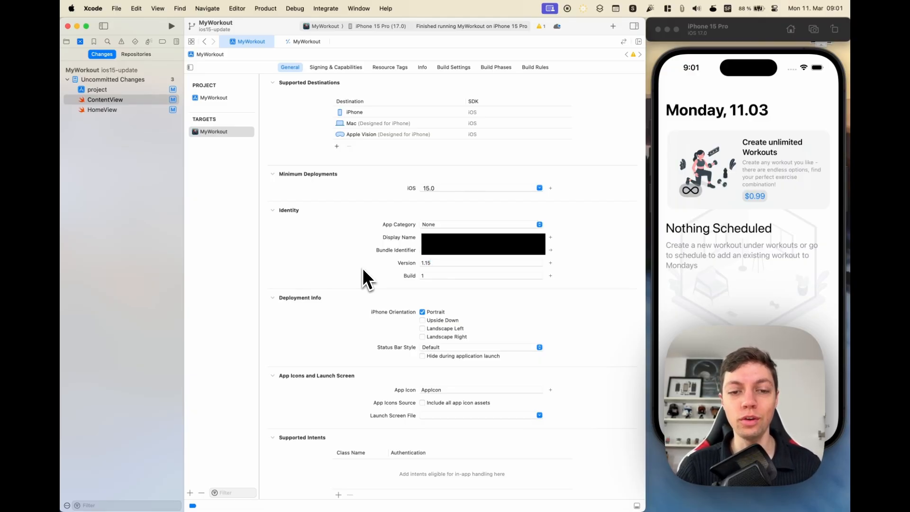
mouse_move(401, 284)
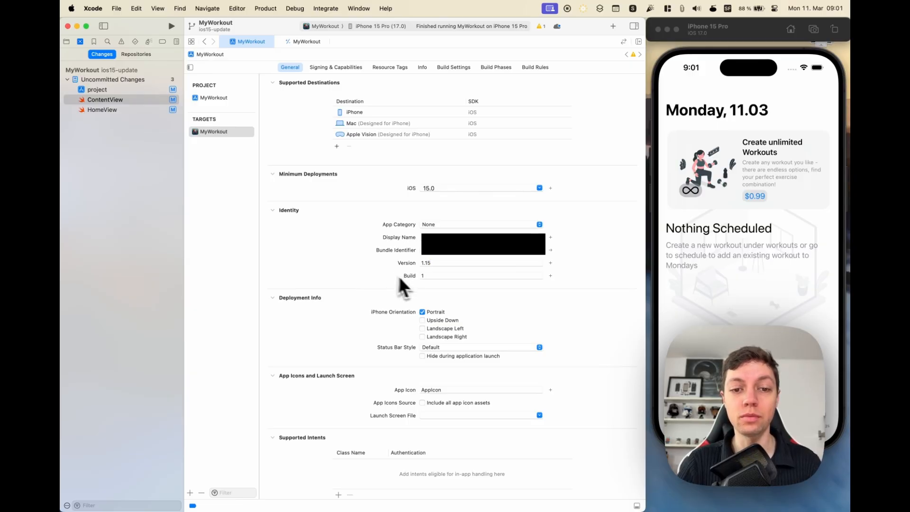
mouse_move(316, 270)
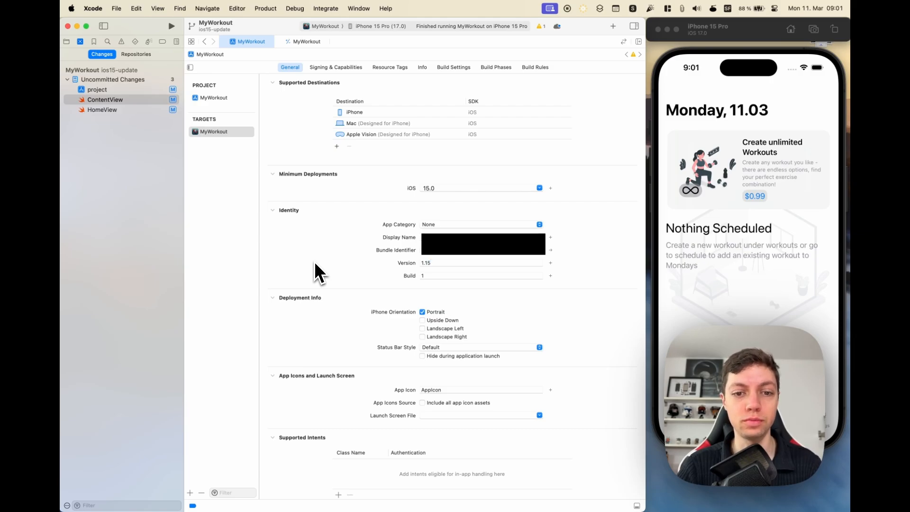
mouse_move(406, 272)
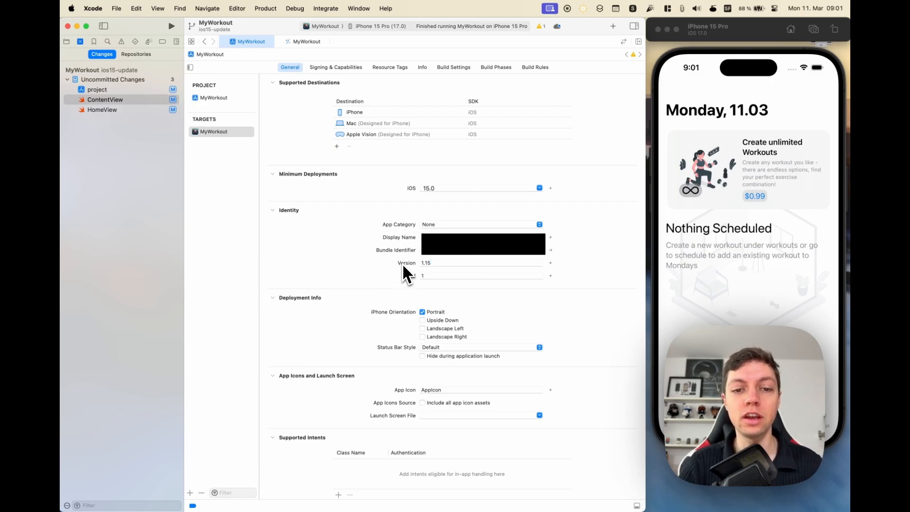
mouse_move(351, 279)
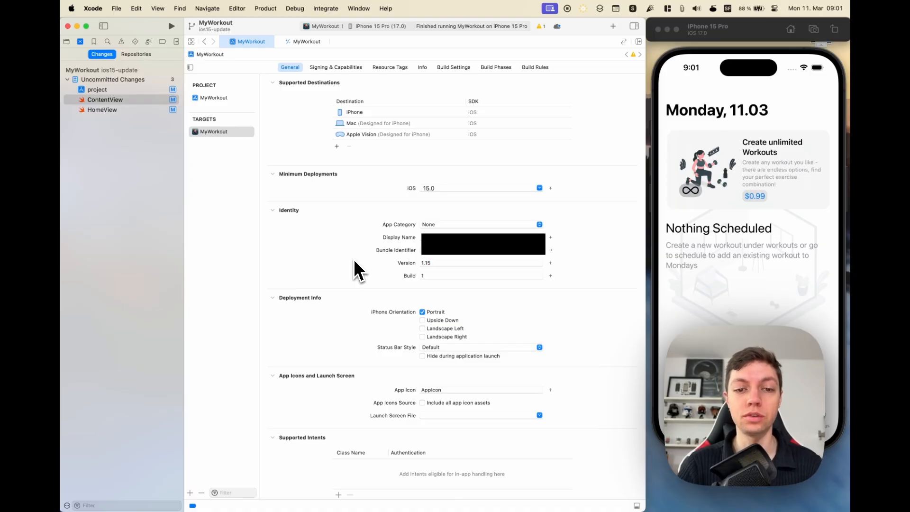
mouse_move(386, 282)
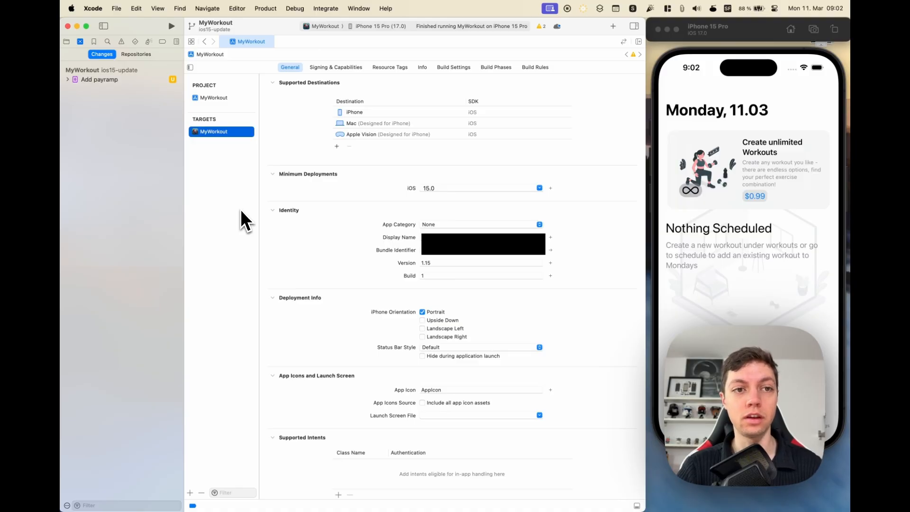
mouse_move(226, 202)
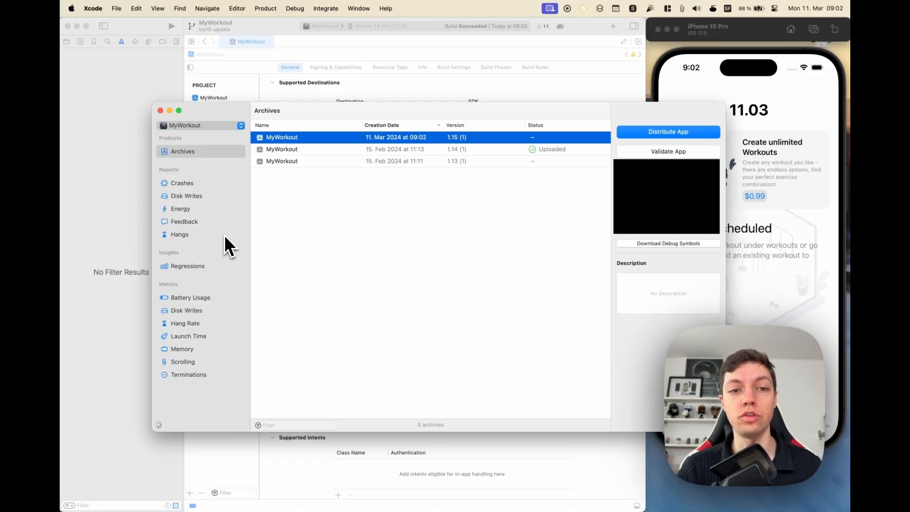
mouse_move(331, 127)
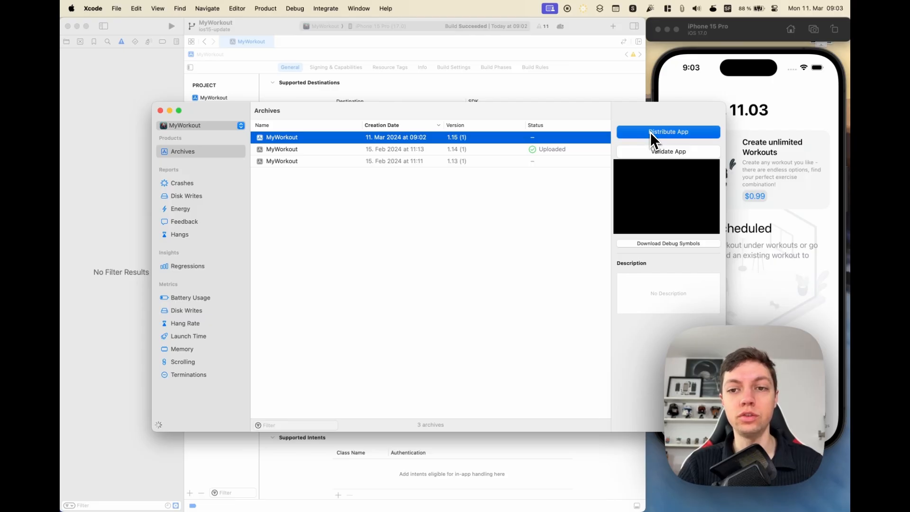
- Distribute the newest 1.15 archive using the TestFlight & App Store option
left_click(668, 132)
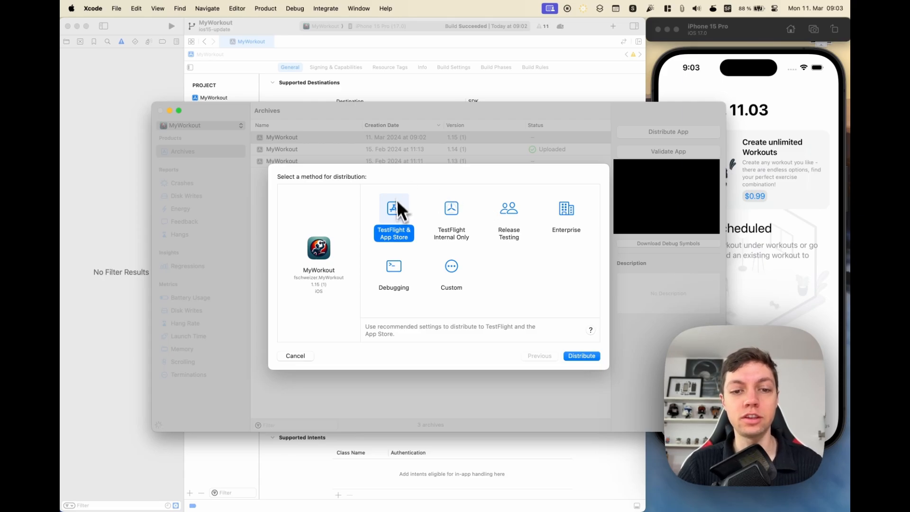
left_click(581, 355)
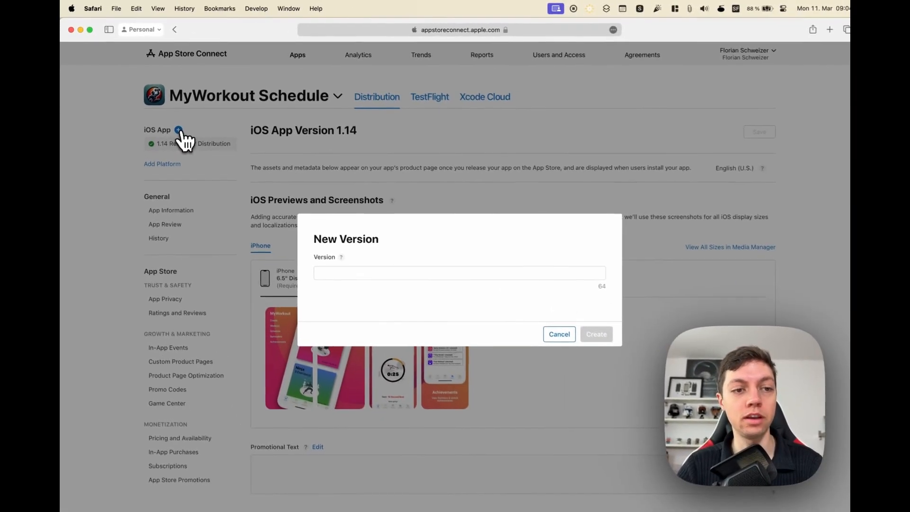
- Enter 1.15 in the New Version dialog and create the iOS app version
left_click(459, 273)
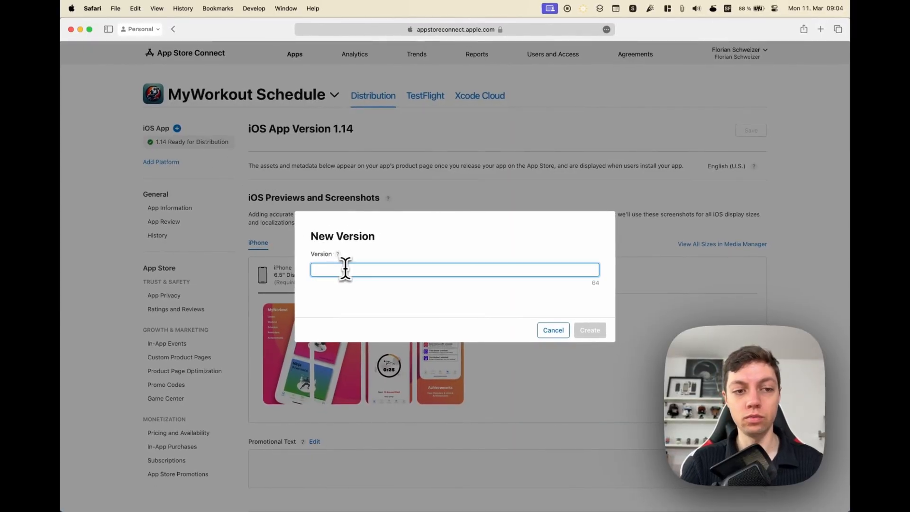
type("1.15")
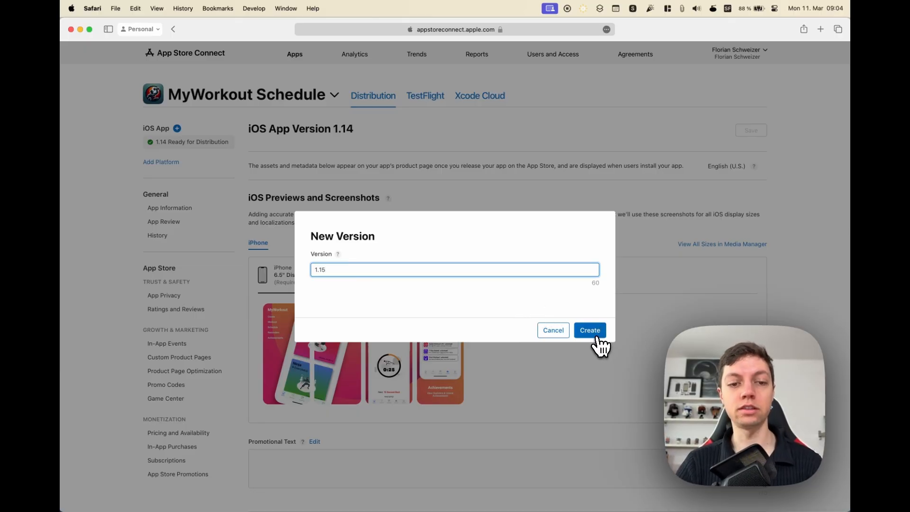
left_click(589, 329)
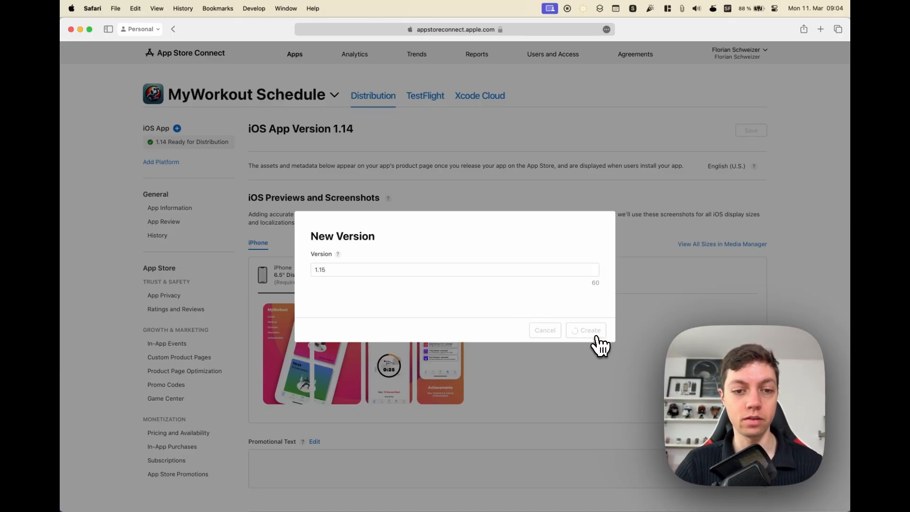
left_click(590, 330)
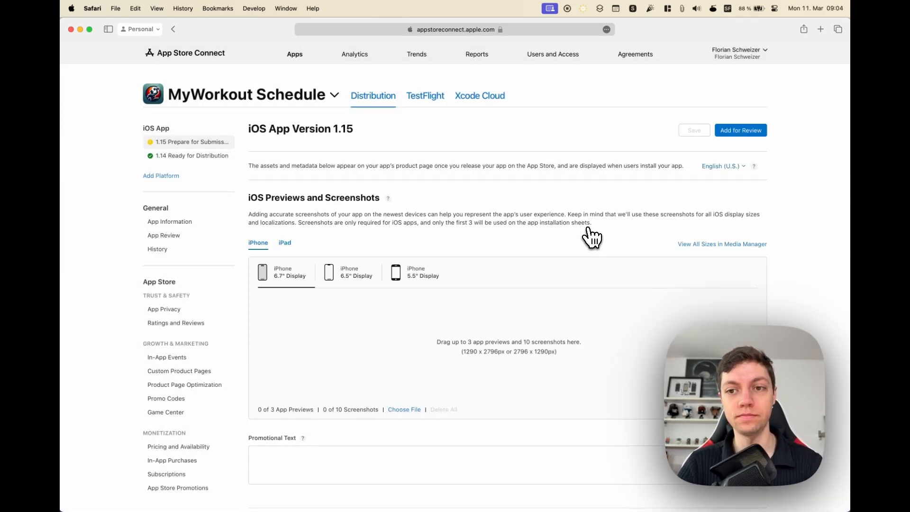
scroll("down", 3)
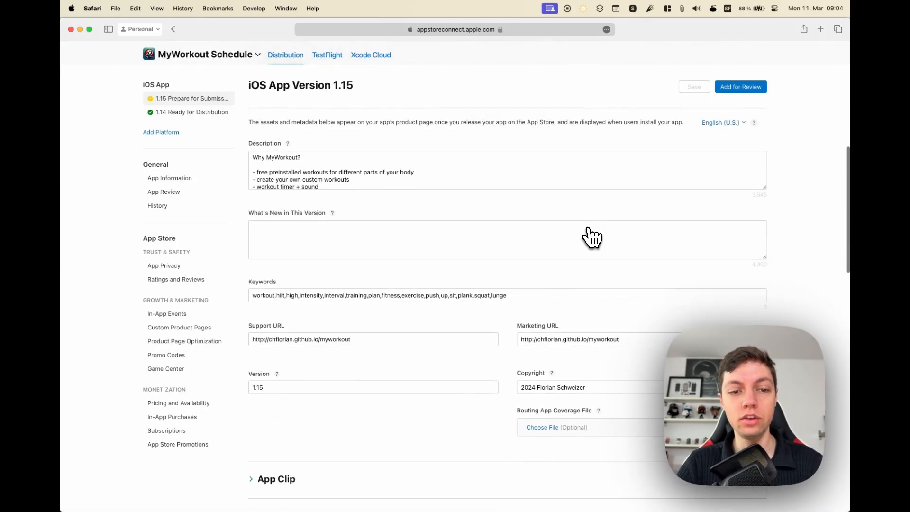
left_click(591, 238)
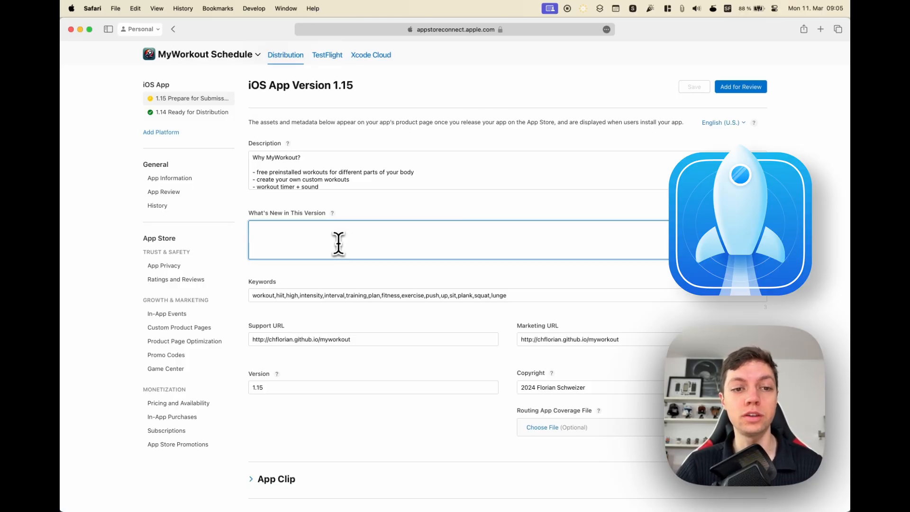
mouse_move(290, 231)
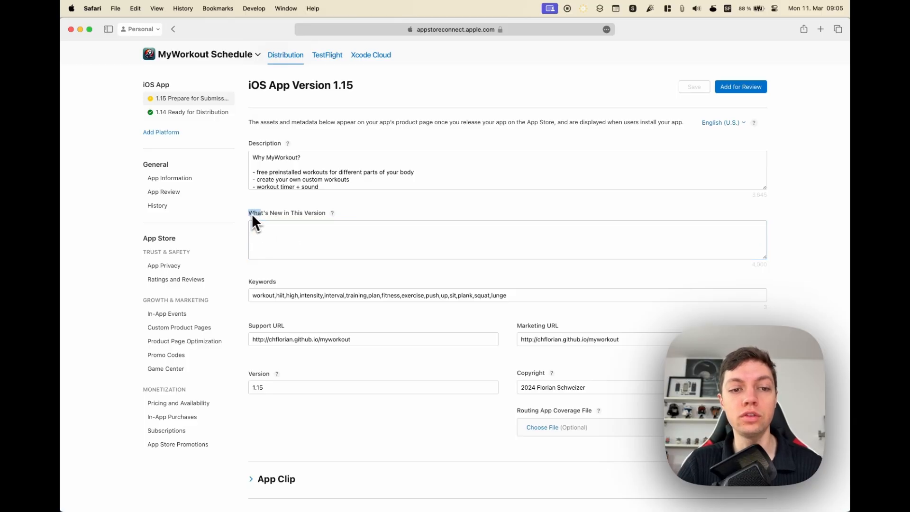
left_click(723, 122)
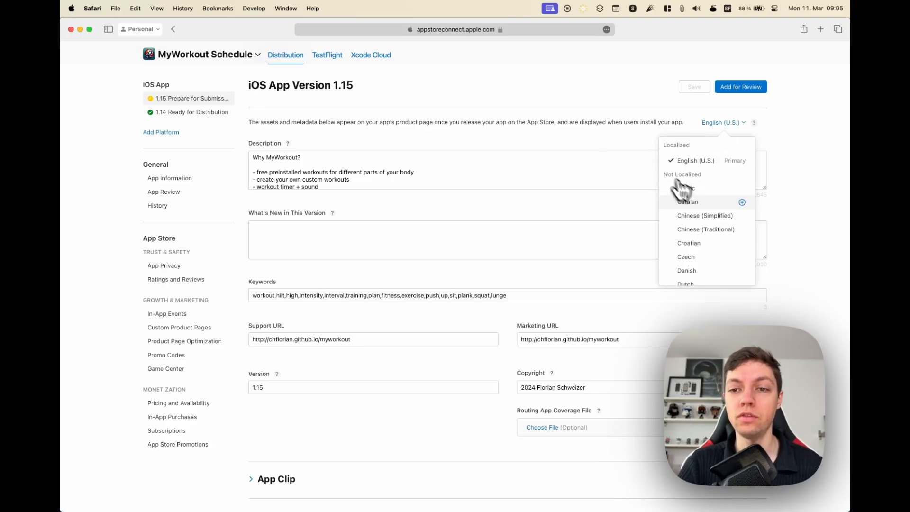
scroll("down", 3)
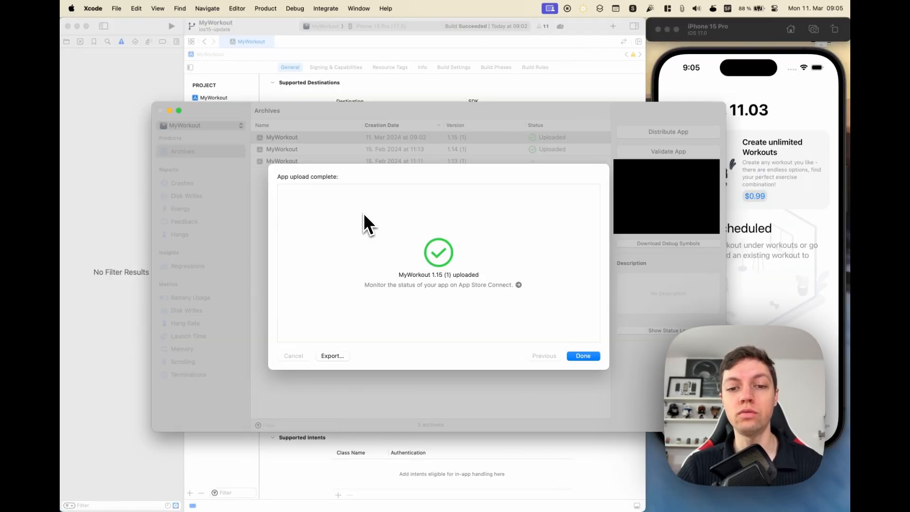
mouse_move(486, 270)
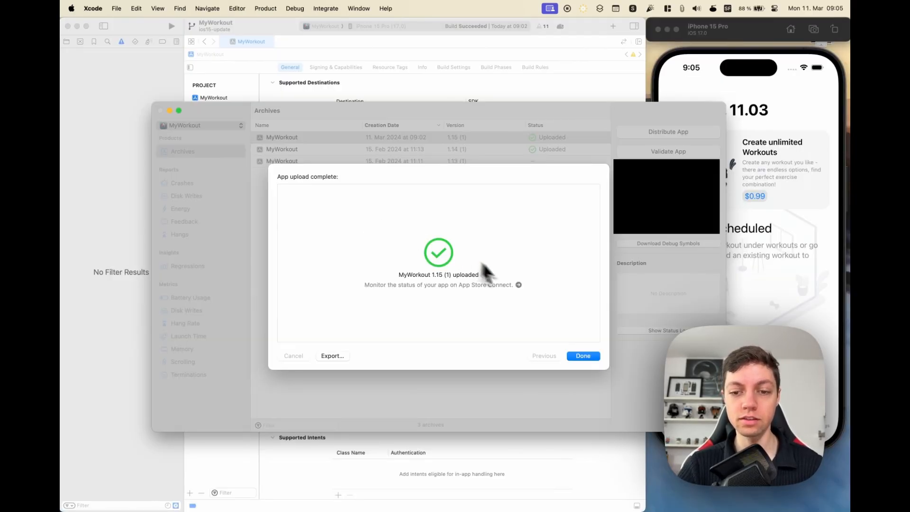
- Dismiss the App upload complete sheet and return to version 1.15's Build section
left_click(583, 355)
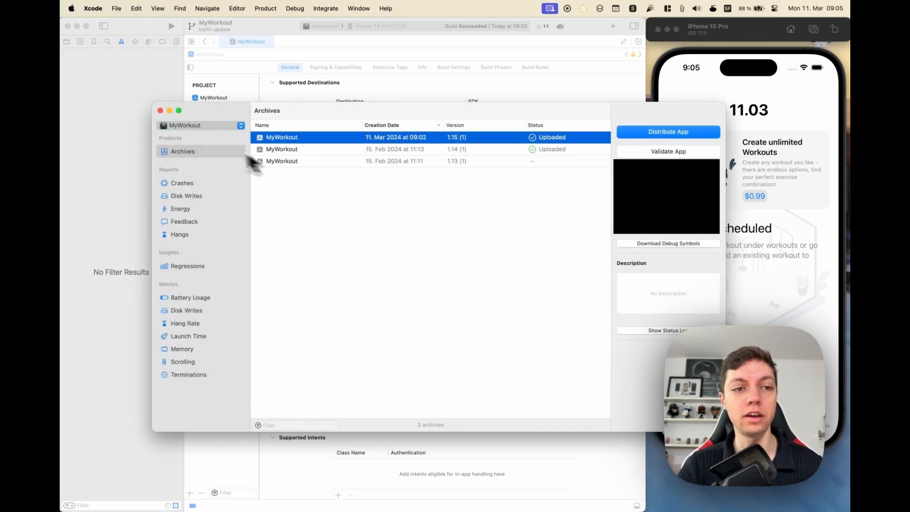
left_click(154, 110)
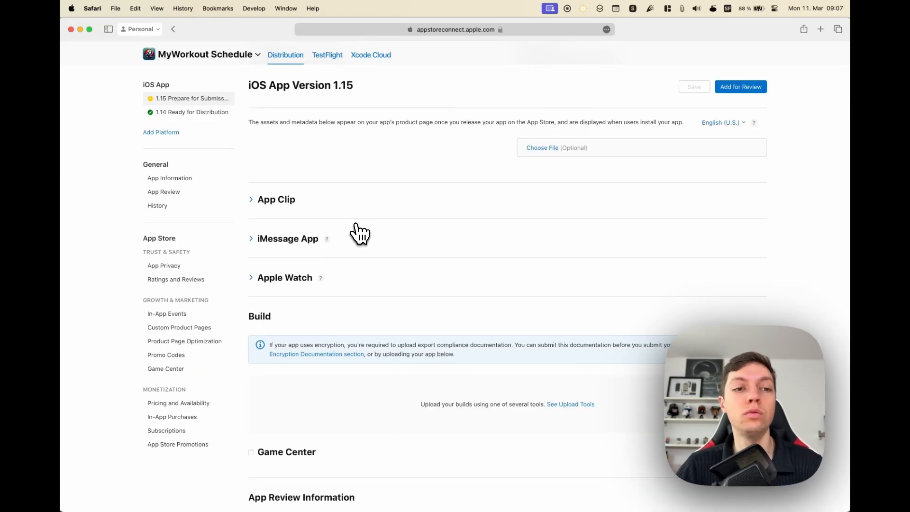
mouse_move(369, 340)
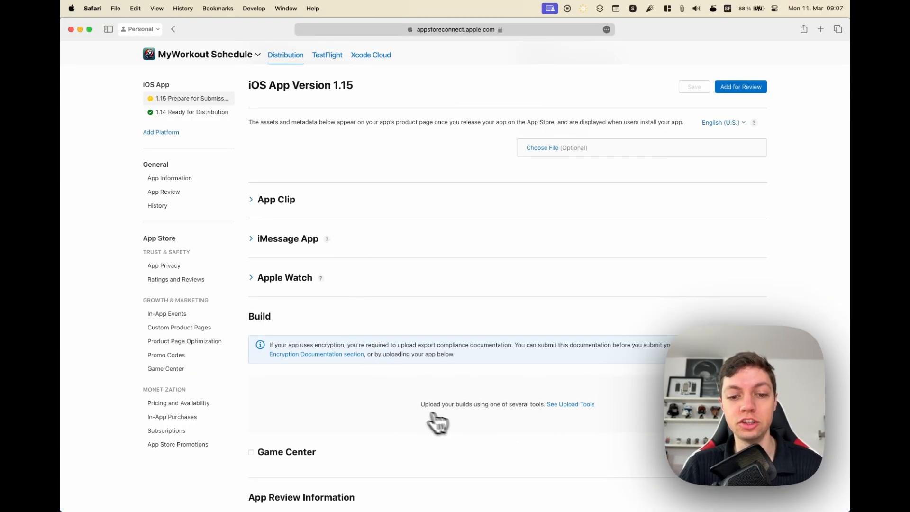
mouse_move(419, 407)
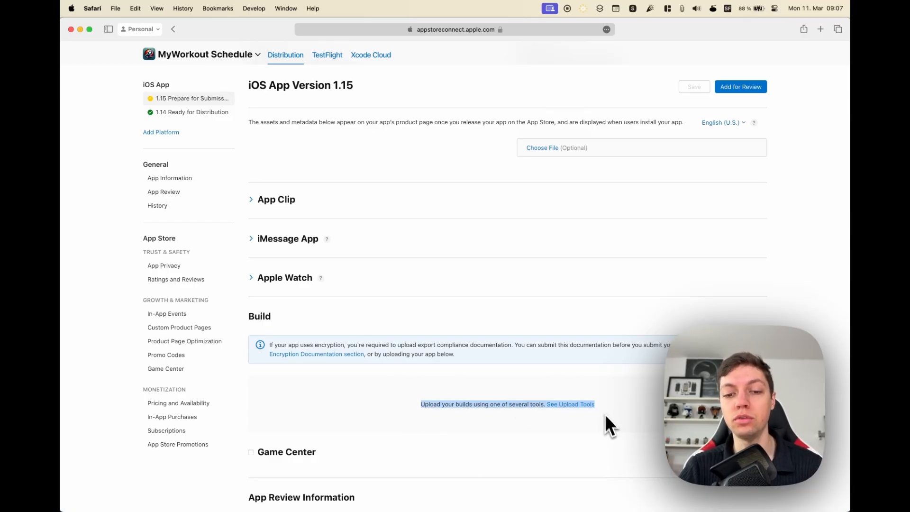
mouse_move(469, 432)
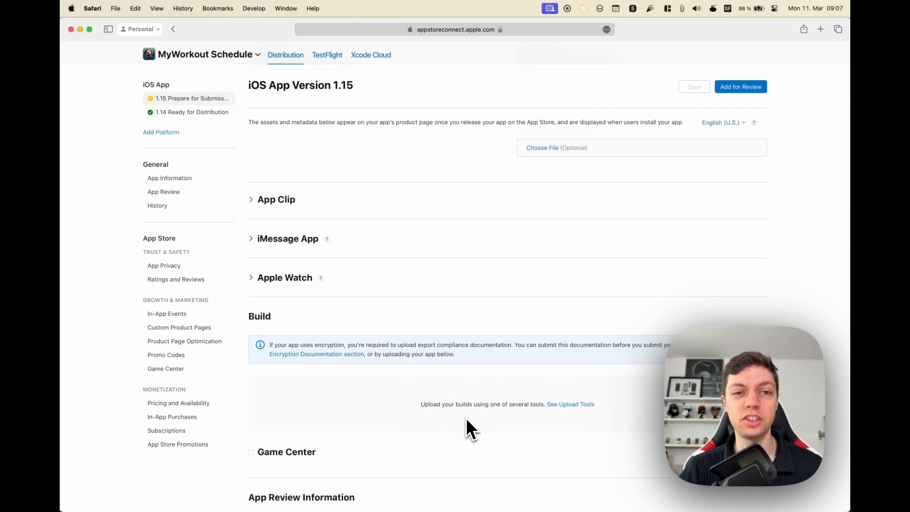
mouse_move(373, 203)
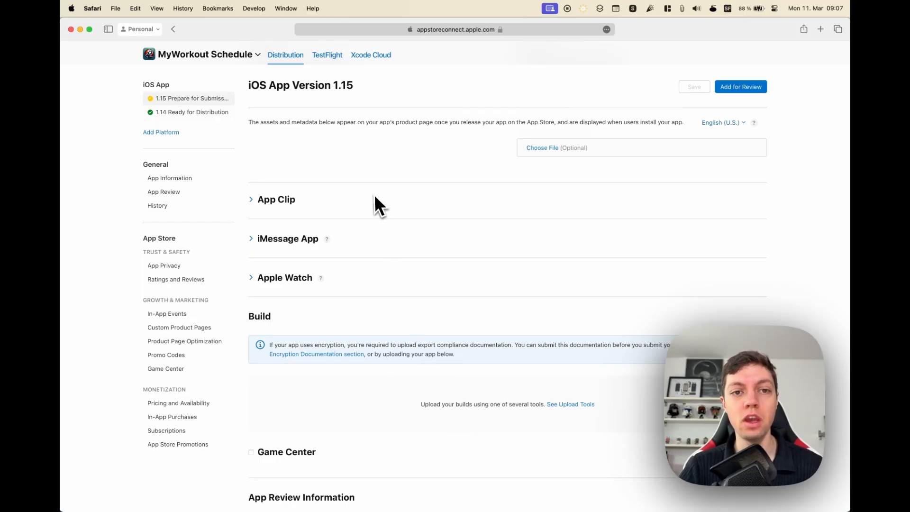
left_click(326, 55)
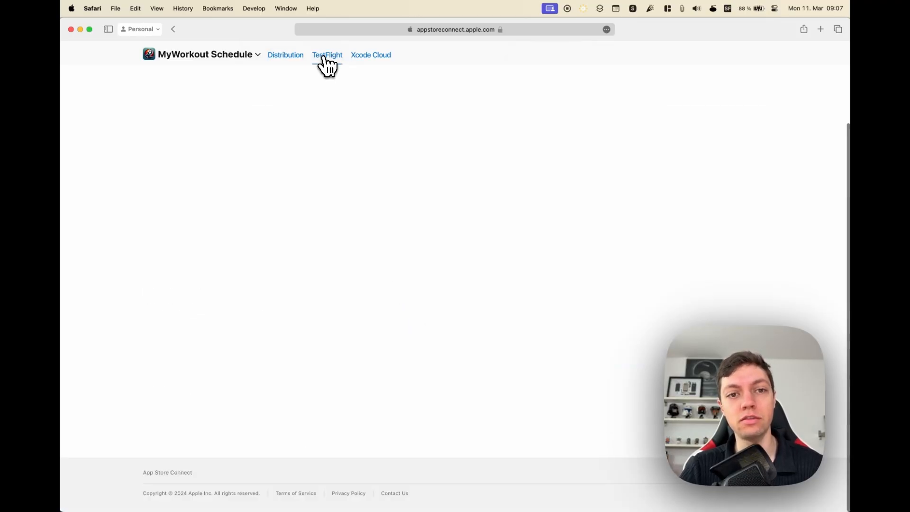
- Resolve build 1's missing export compliance in TestFlight, then return to Distribution
left_click(327, 55)
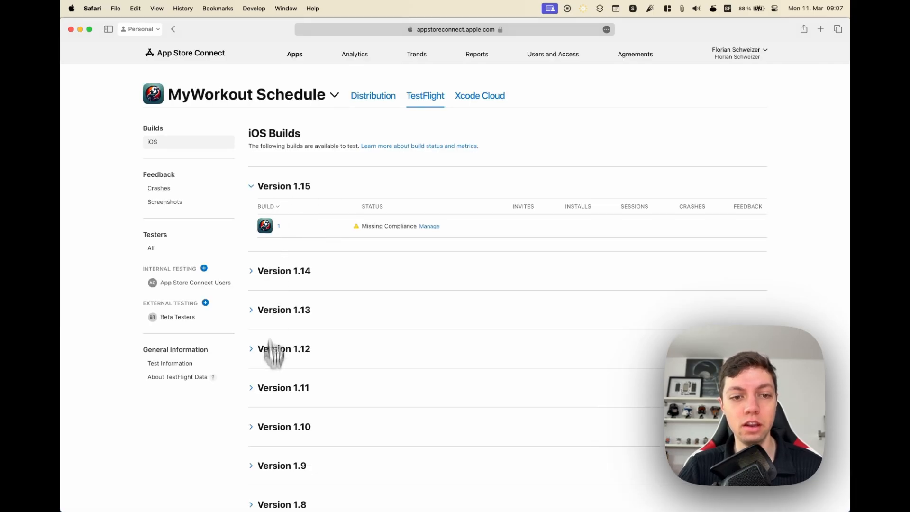
mouse_move(278, 232)
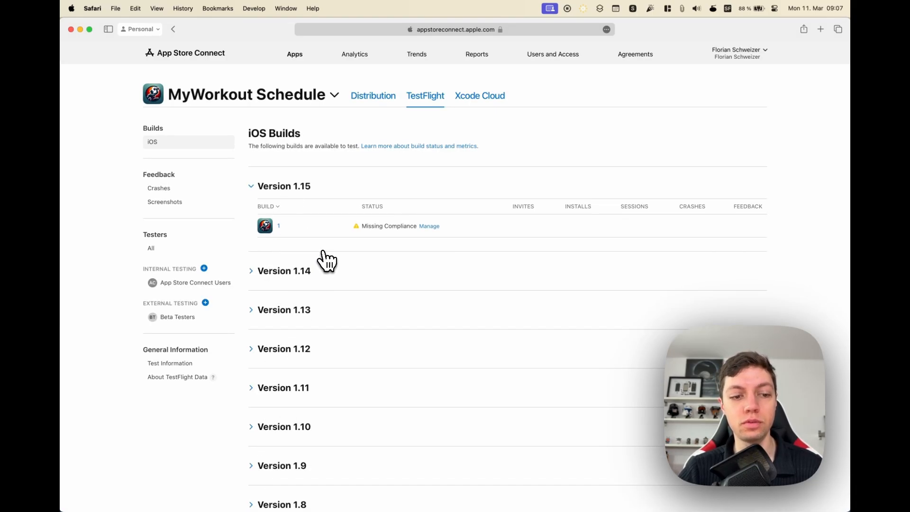
mouse_move(389, 232)
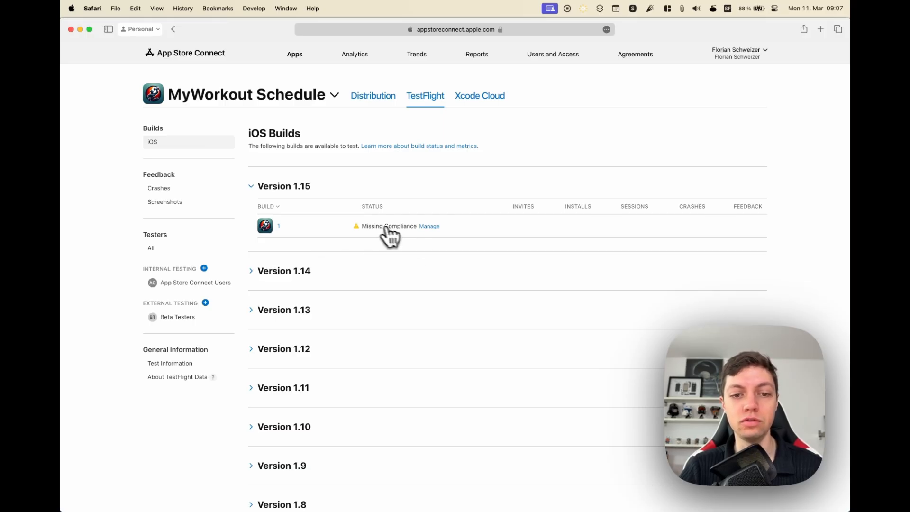
left_click(429, 226)
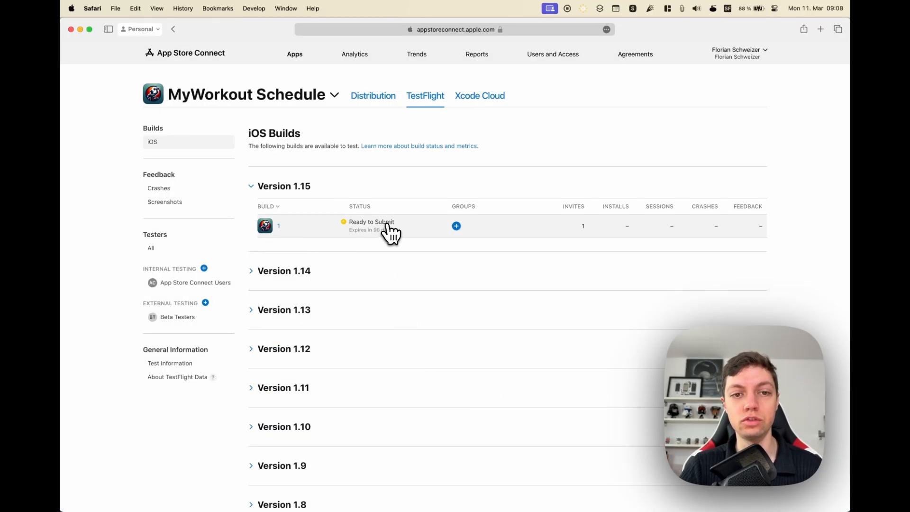
mouse_move(374, 101)
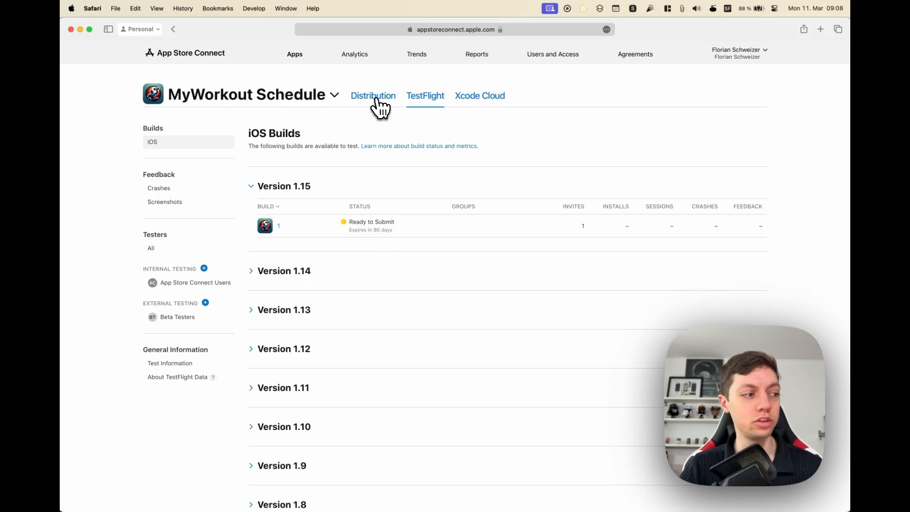
left_click(373, 95)
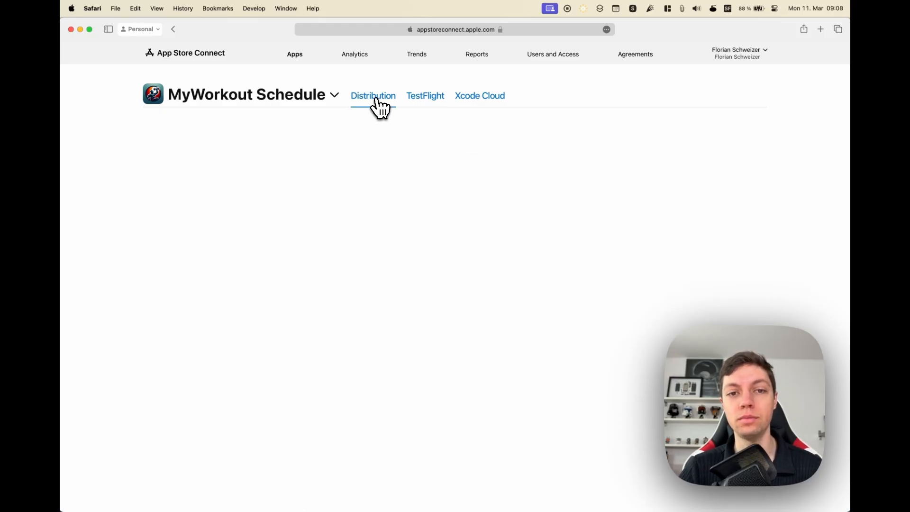
- Add build 1 of version 1.15 to the version's Build section
left_click(373, 95)
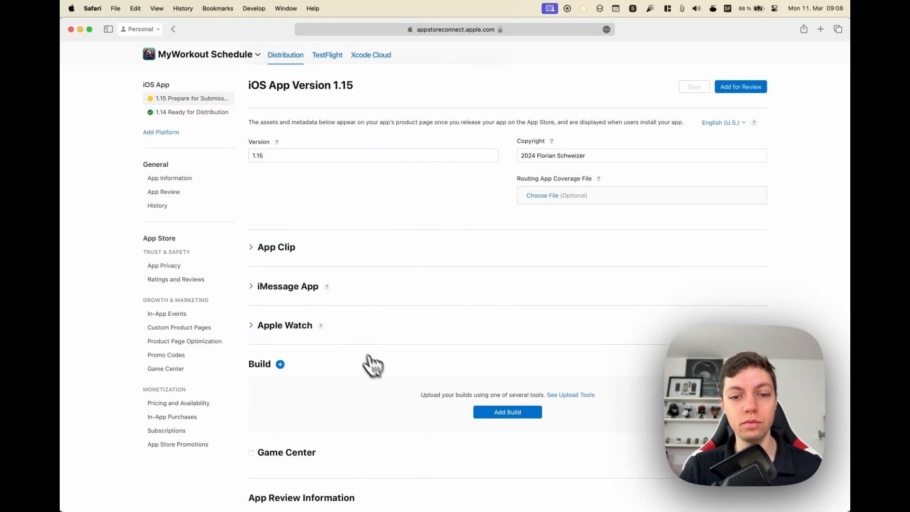
left_click(507, 411)
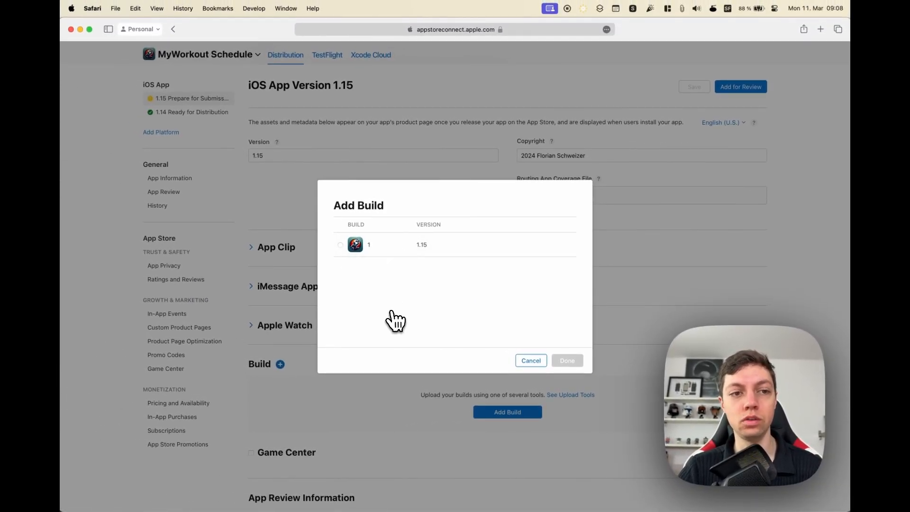
mouse_move(340, 255)
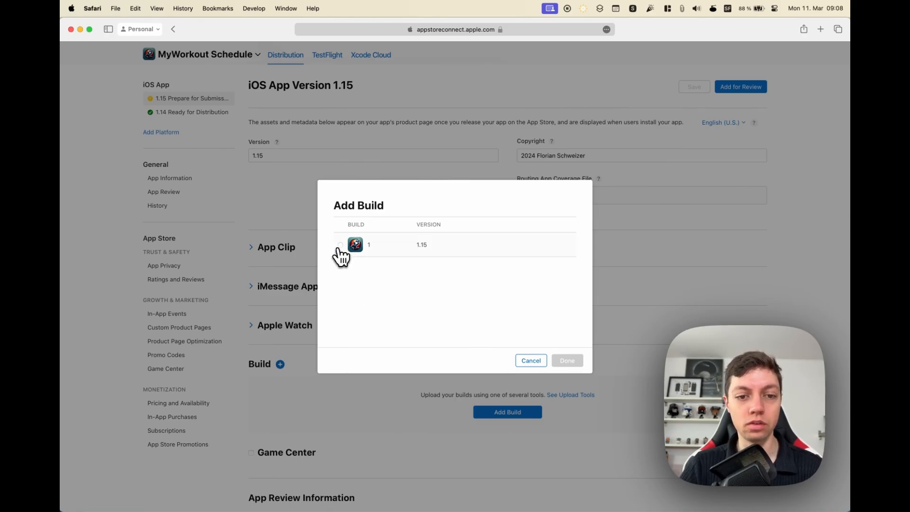
left_click(340, 245)
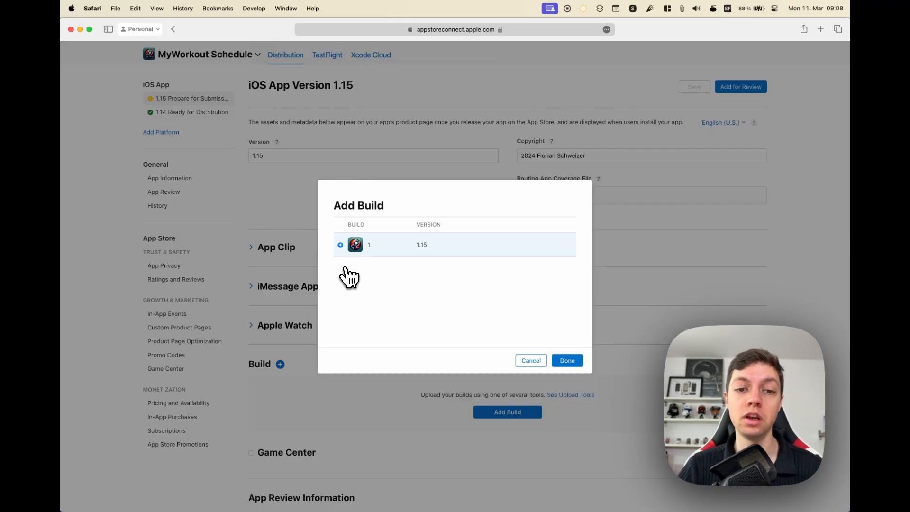
mouse_move(406, 264)
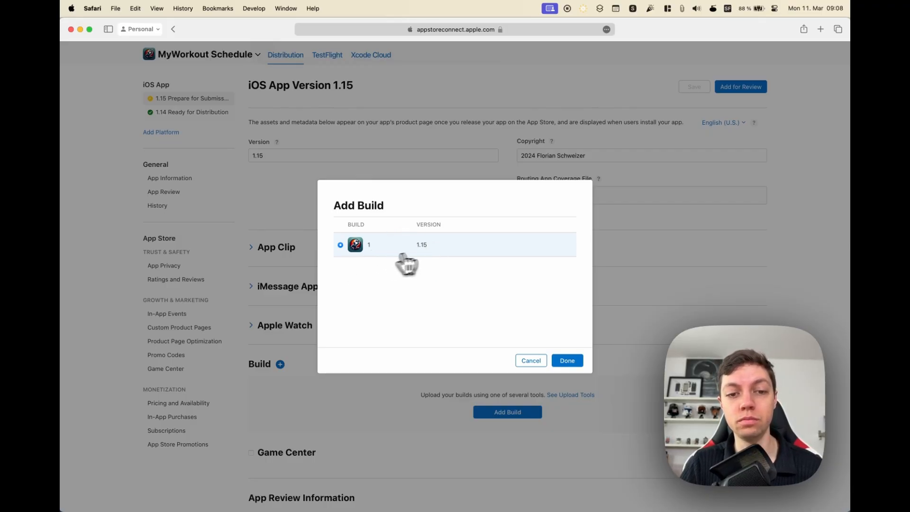
mouse_move(365, 329)
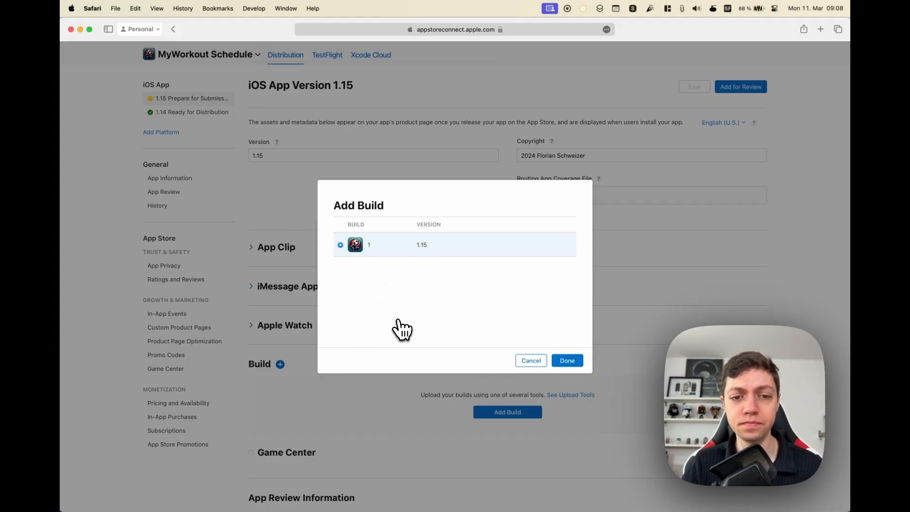
mouse_move(561, 334)
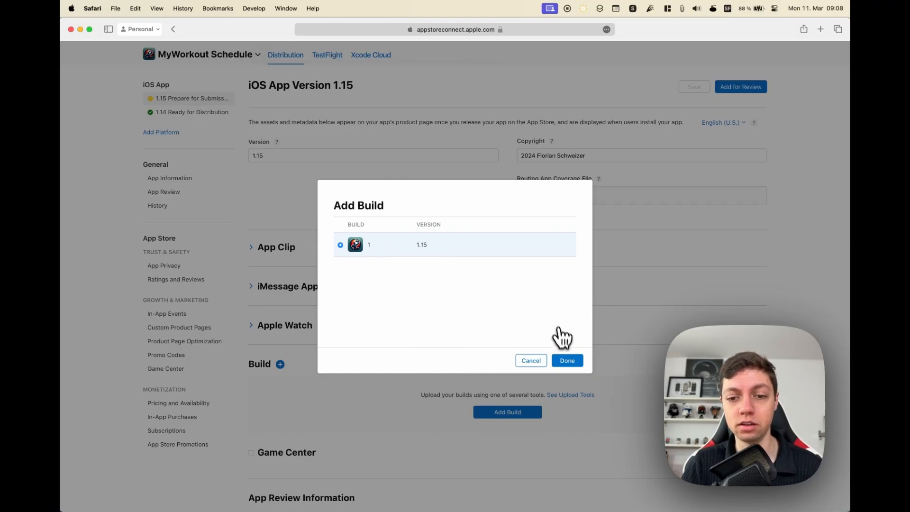
left_click(566, 360)
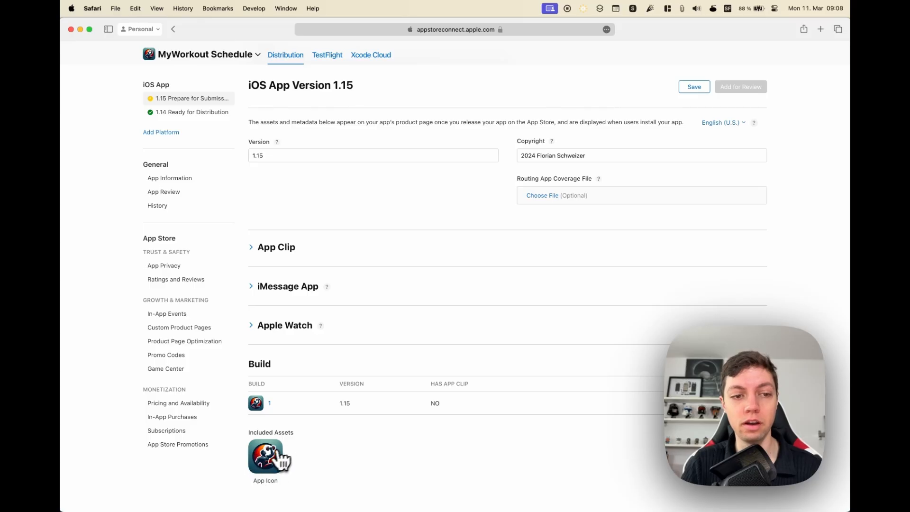
mouse_move(707, 107)
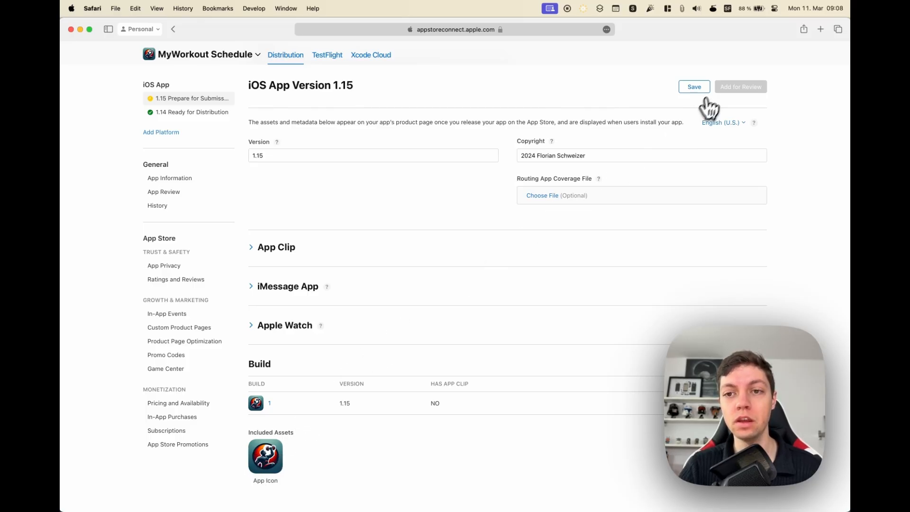
- Save version 1.15, keep automatic release after approval, and add it for review
left_click(694, 87)
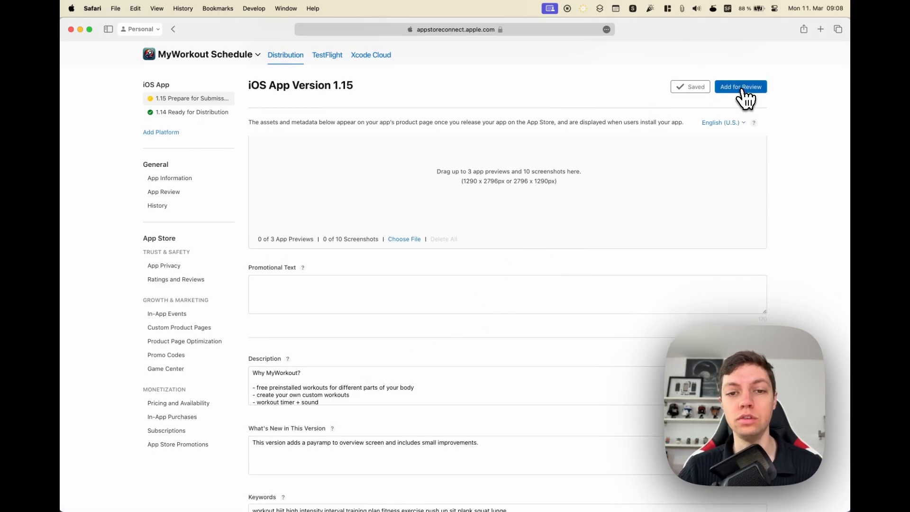
scroll("down", 3)
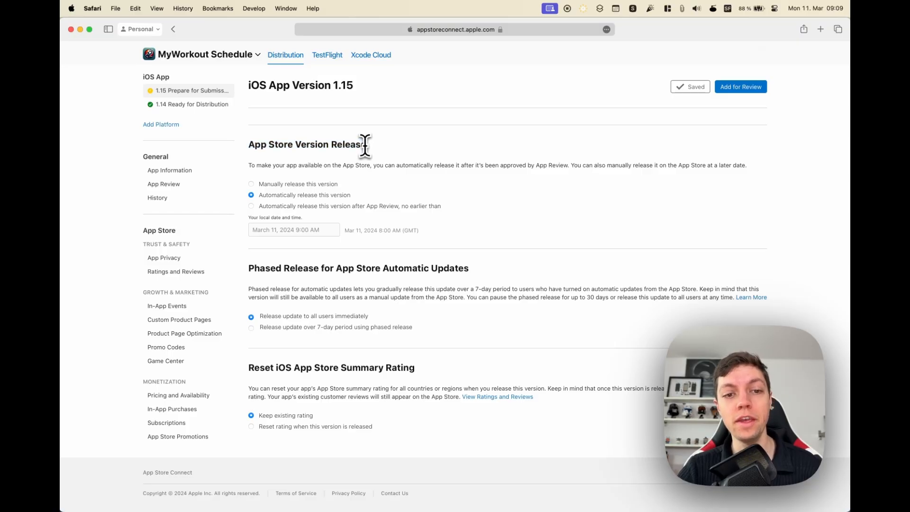
mouse_move(252, 204)
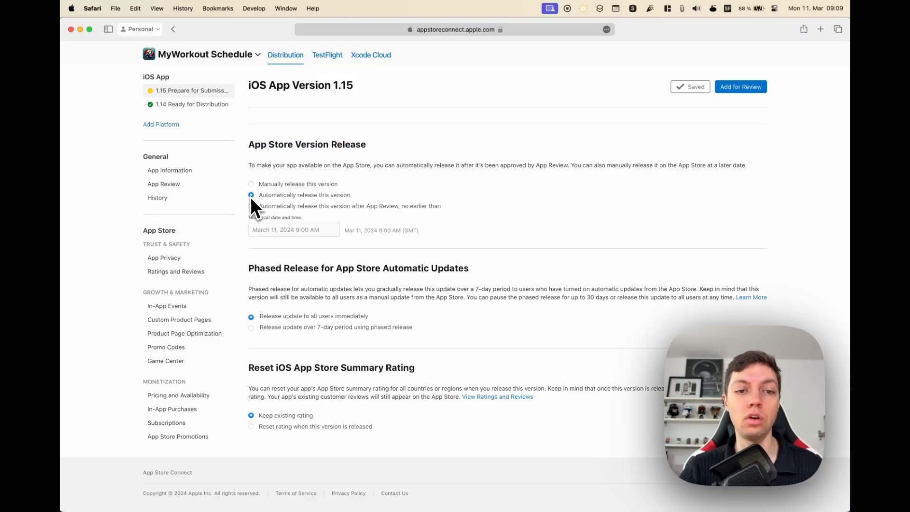
mouse_move(305, 204)
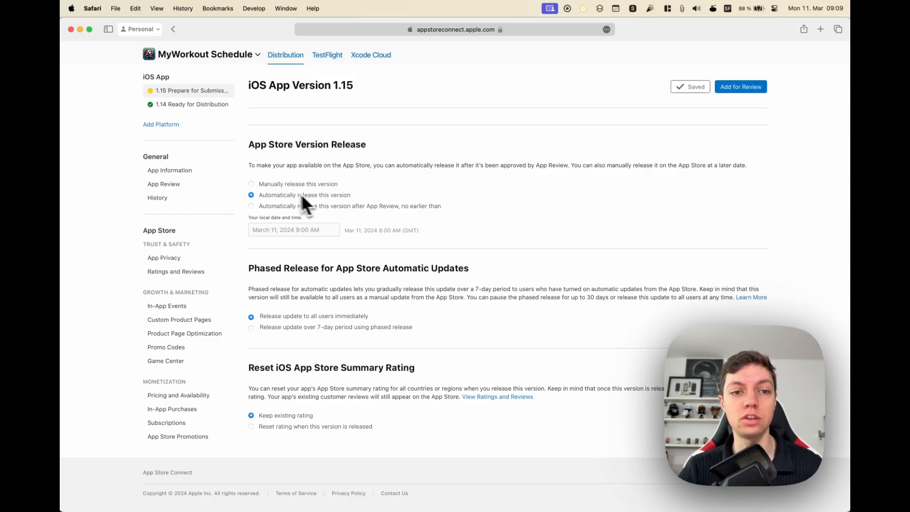
mouse_move(346, 140)
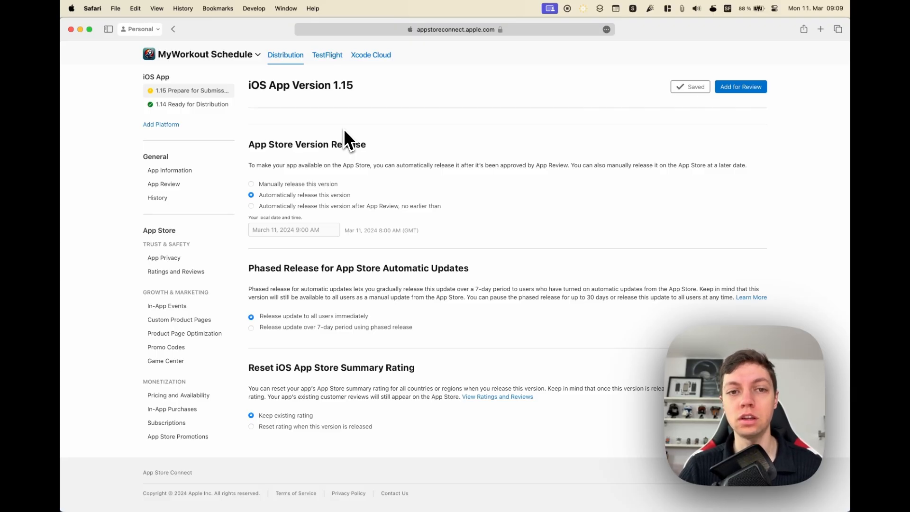
mouse_move(315, 163)
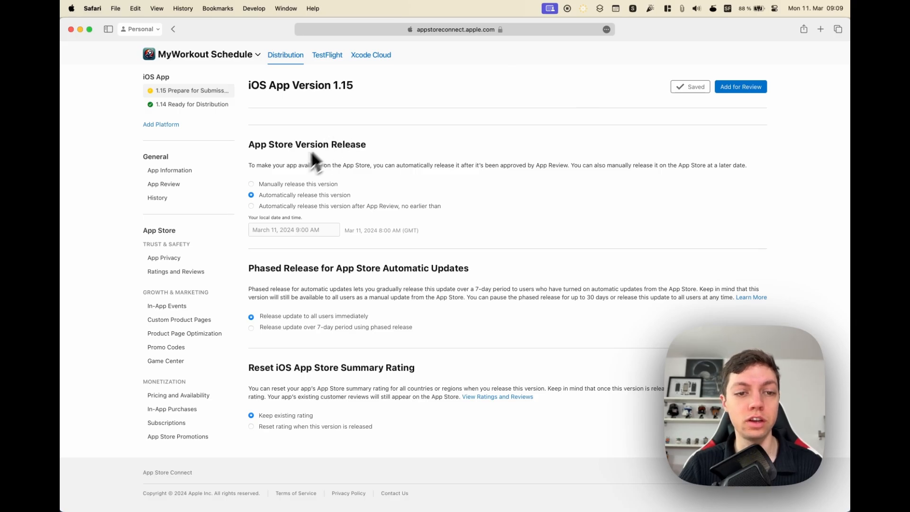
left_click(250, 184)
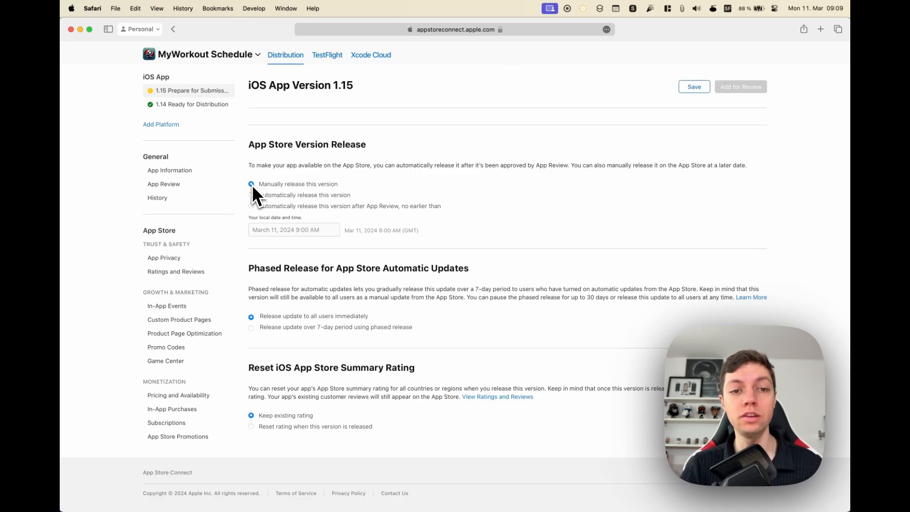
left_click(251, 184)
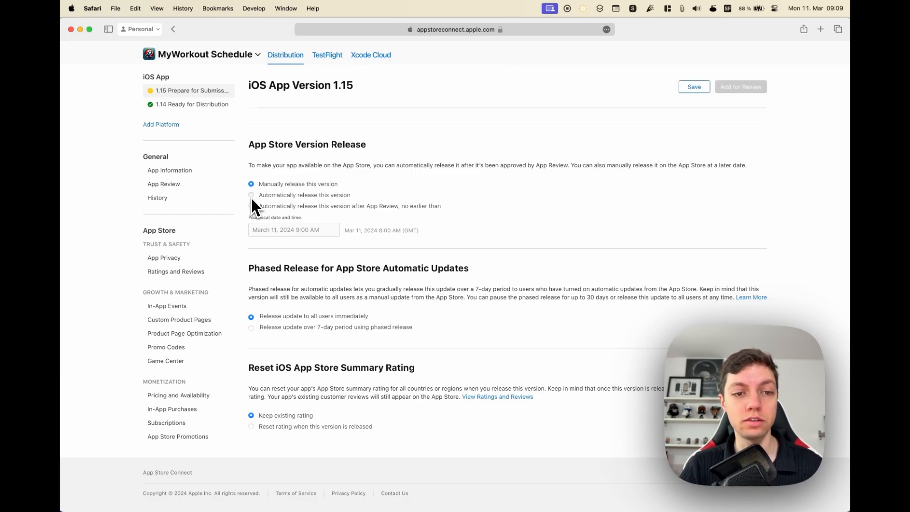
left_click(250, 195)
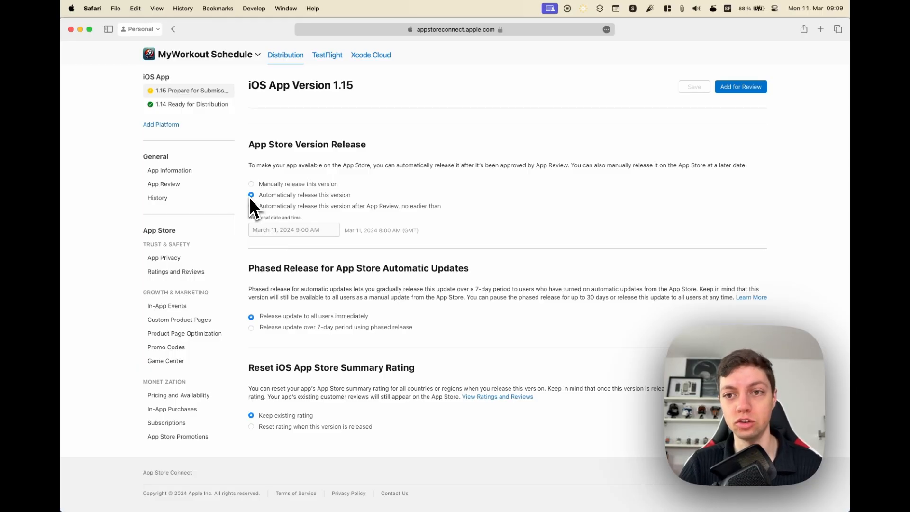
left_click(741, 86)
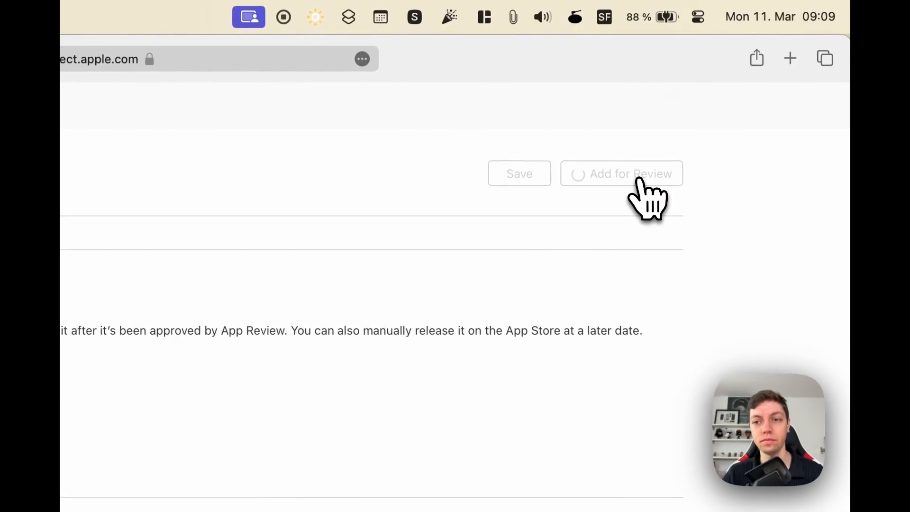
- Send the iOS App 1.15 submission to App Review
left_click(630, 174)
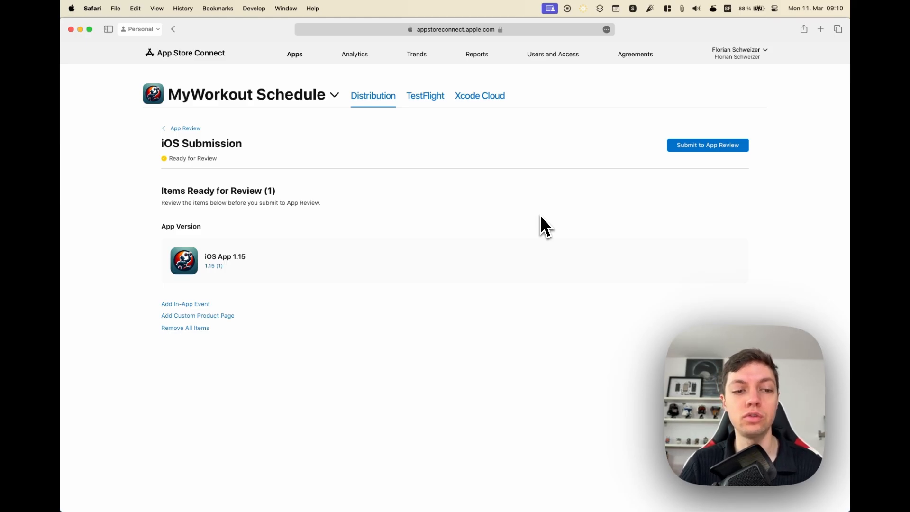
mouse_move(292, 347)
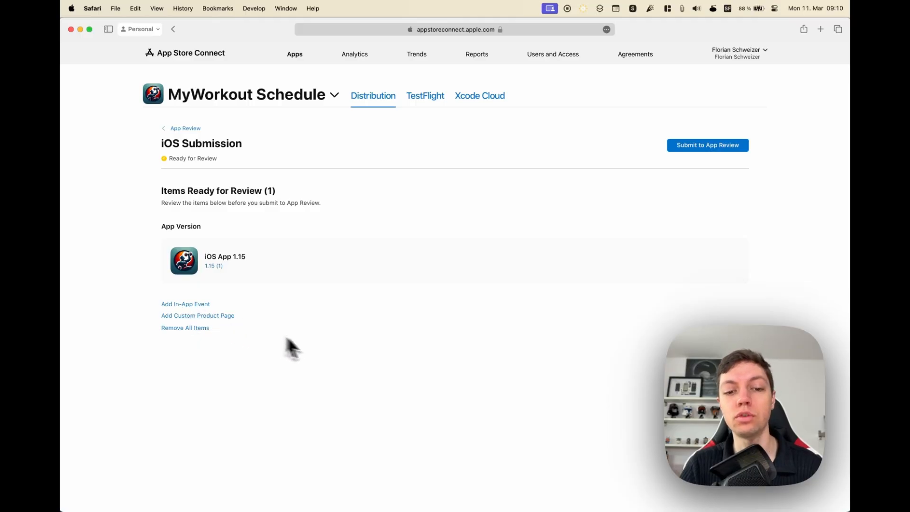
mouse_move(337, 365)
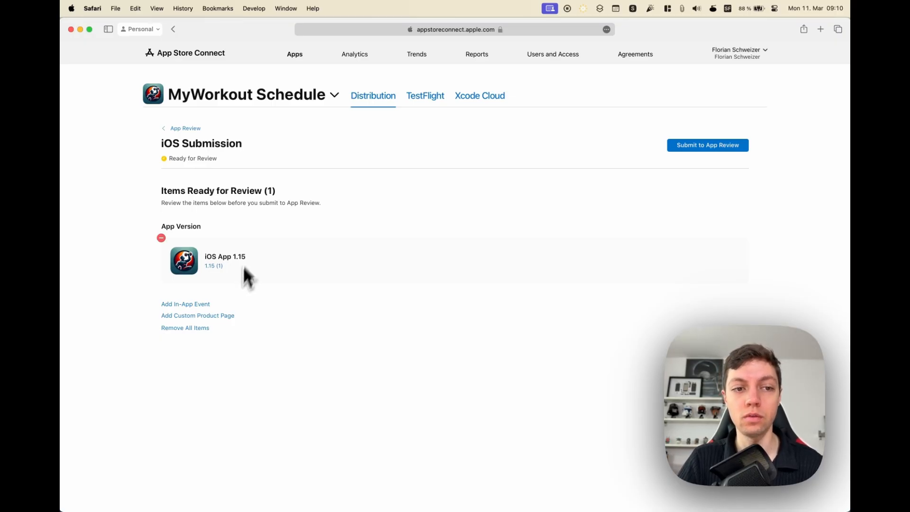
left_click(707, 145)
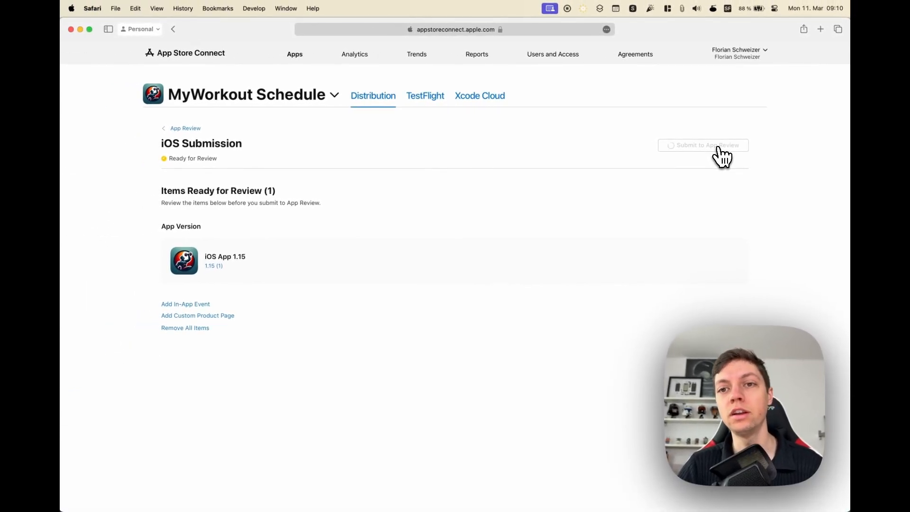
left_click(703, 145)
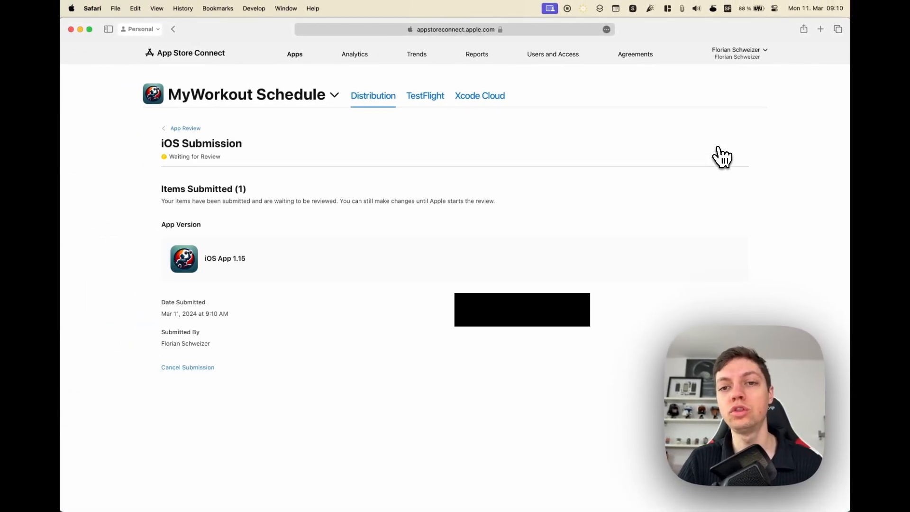